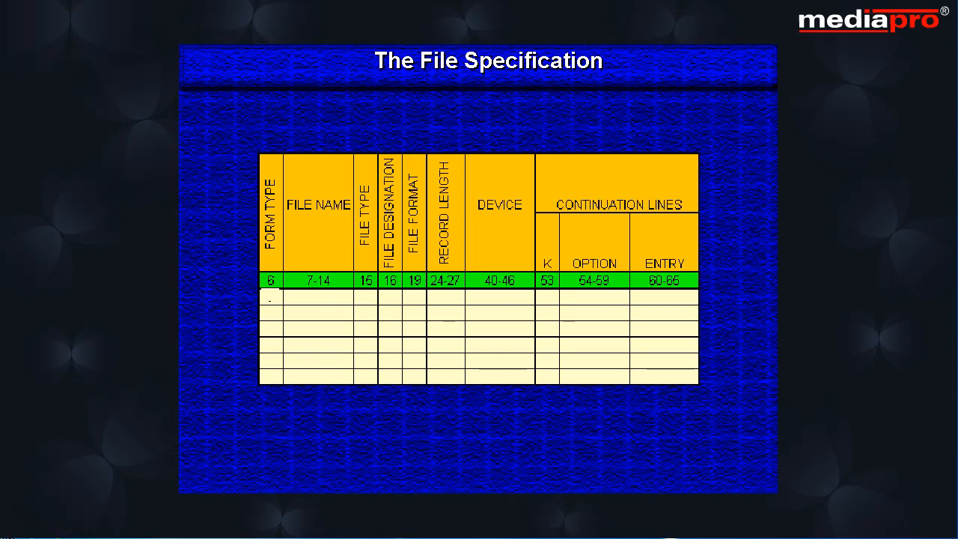
Enter form type F in the first two rows and outline the File Name column.
type("F")
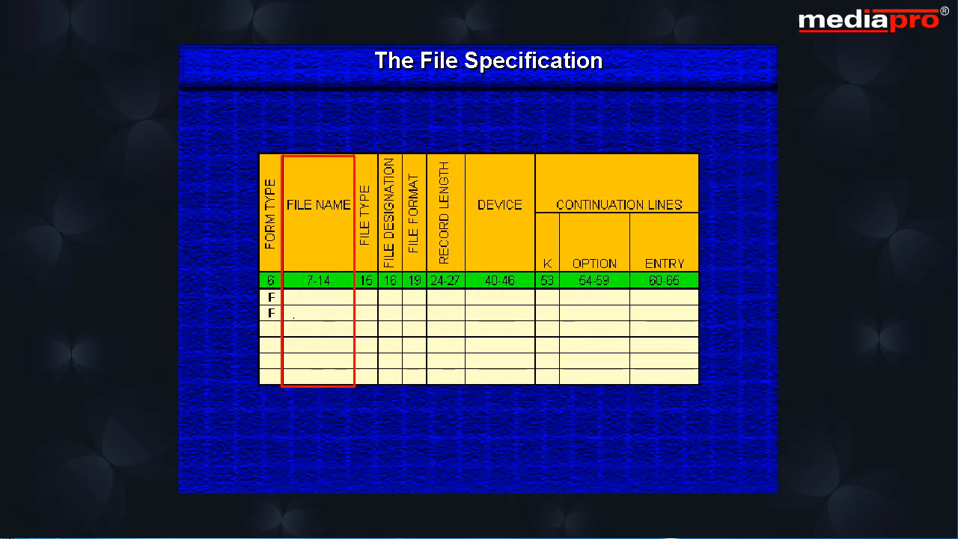
Enter ITEM and QPRINT in the File Name column beside the two F rows.
type("ITEM")
type("QPRINT")
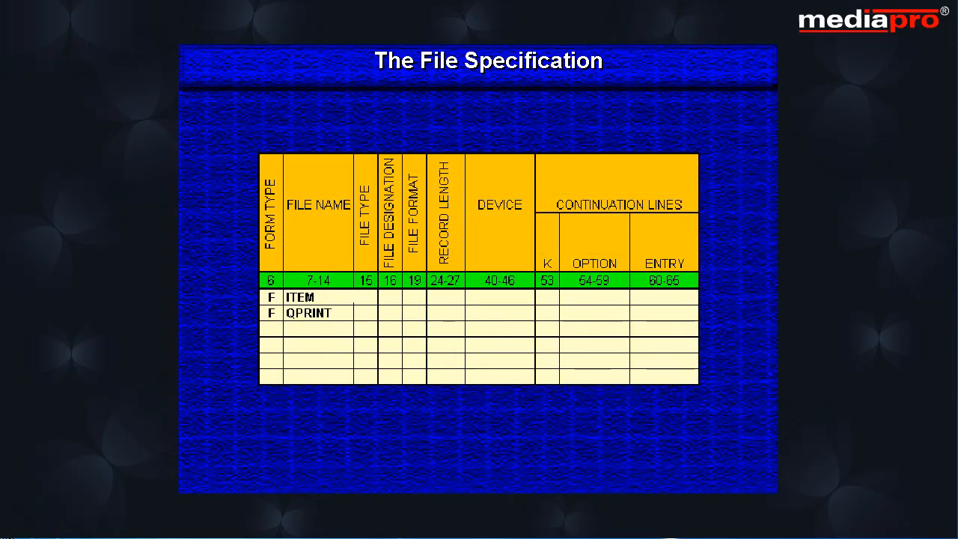
Assign file type I to ITEM and O to QPRINT in the File Type column.
left_click(314, 298)
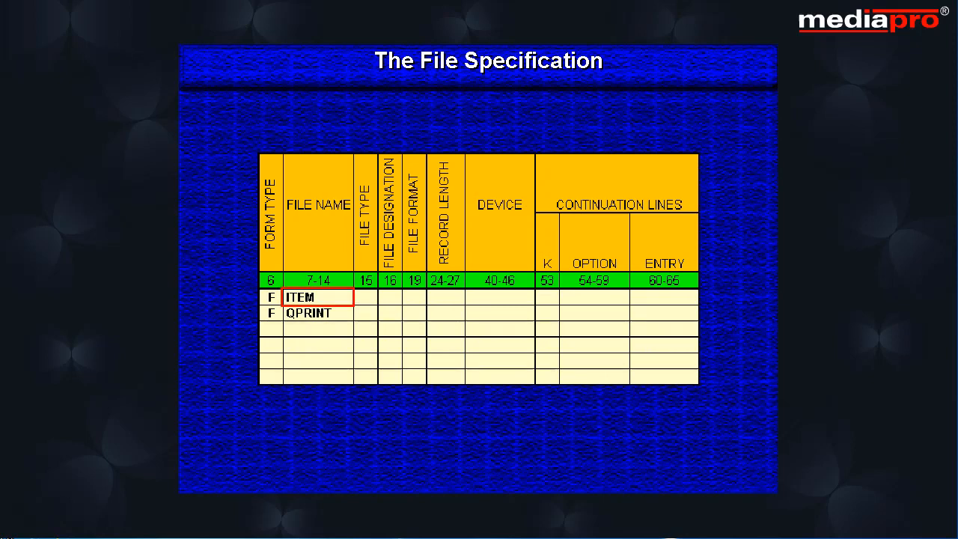
left_click(367, 296)
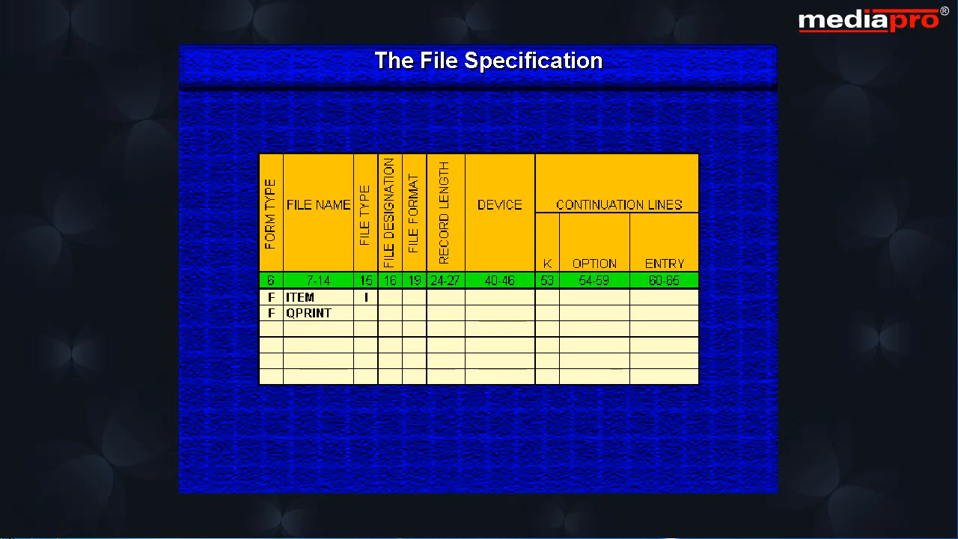
left_click(308, 313)
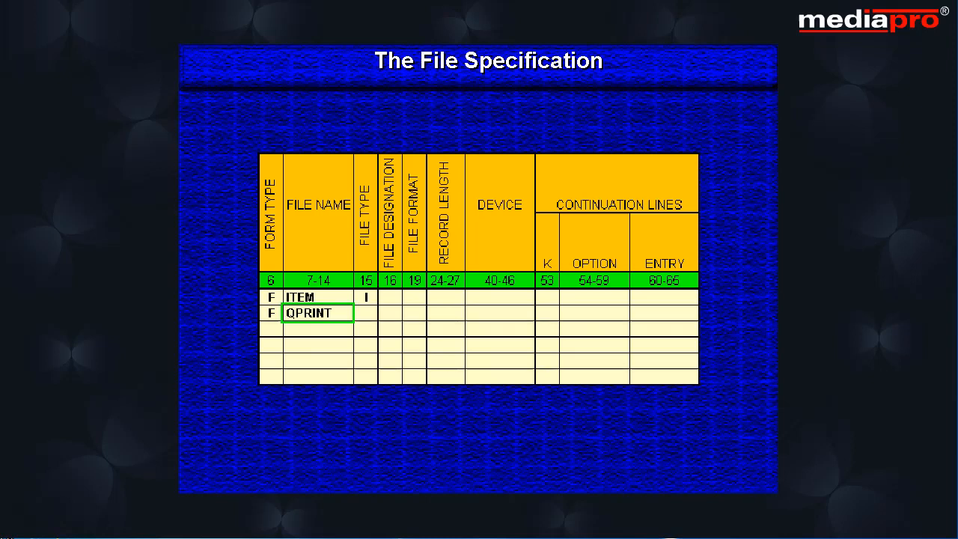
type("O")
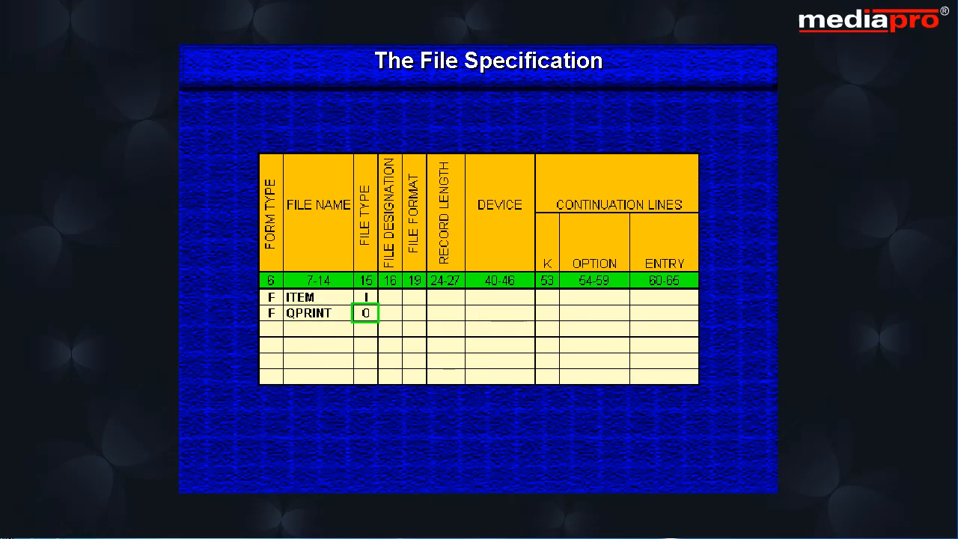
Complete the ITEM (I, F, E) and QPRINT (O, E) F lines with device DISK.
left_click(316, 297)
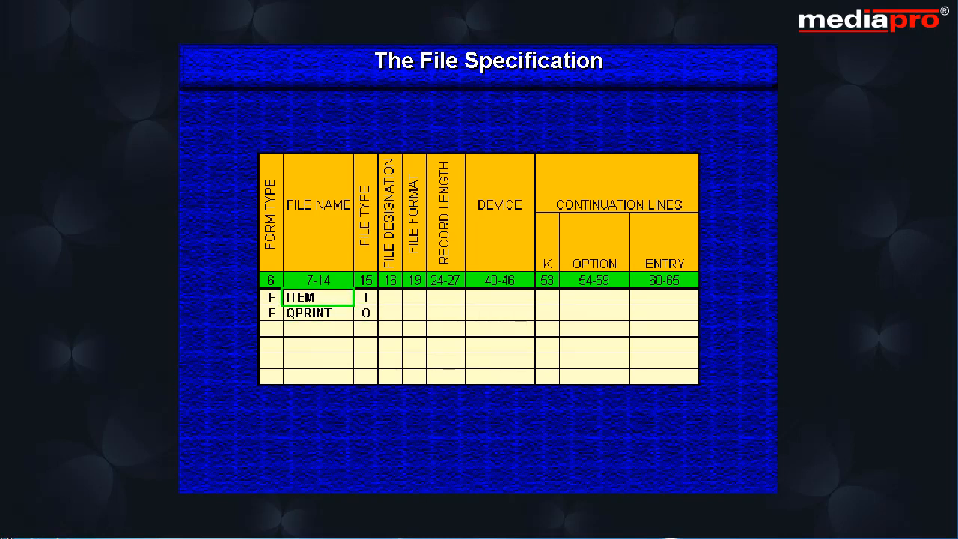
left_click(387, 297)
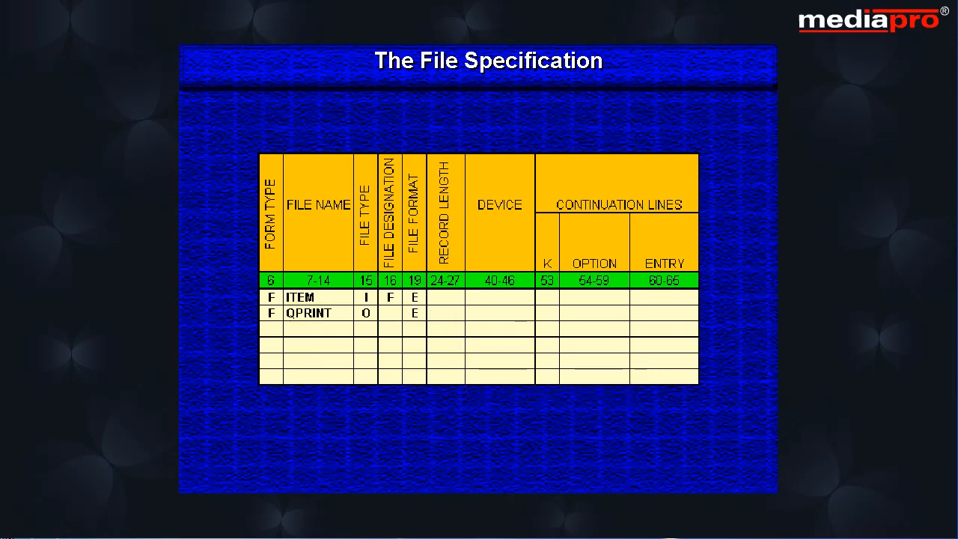
left_click(498, 297)
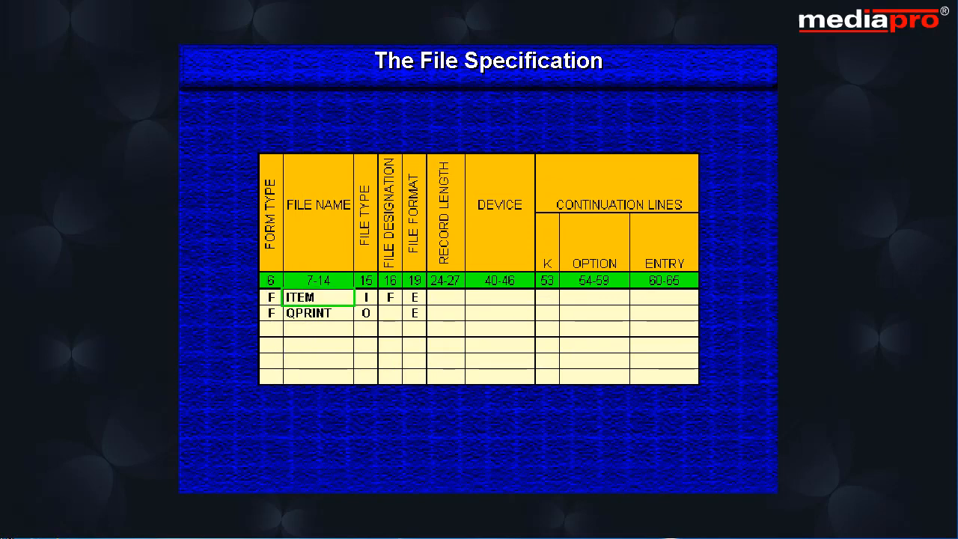
type("DISK")
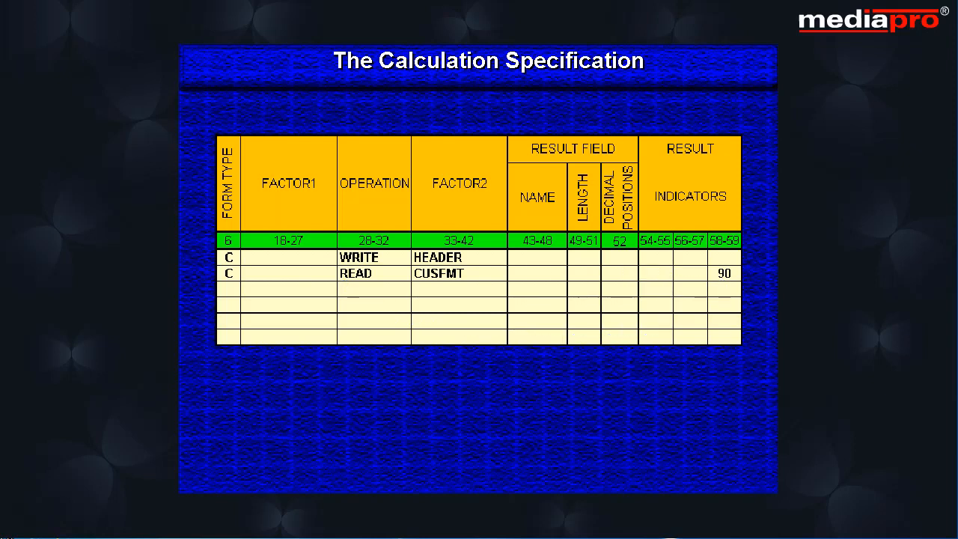
Add C lines WRITE HEADER and READ CUSFMT with result indicator 90.
left_click(653, 239)
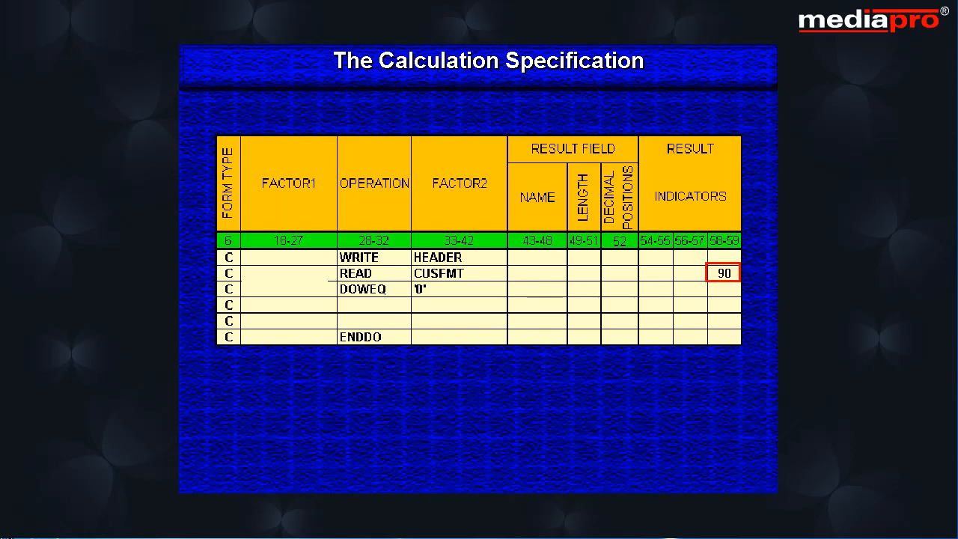
Add the DOWEQ '0' loop with *IN90 in Factor1, closed by ENDDO.
type("*IN90")
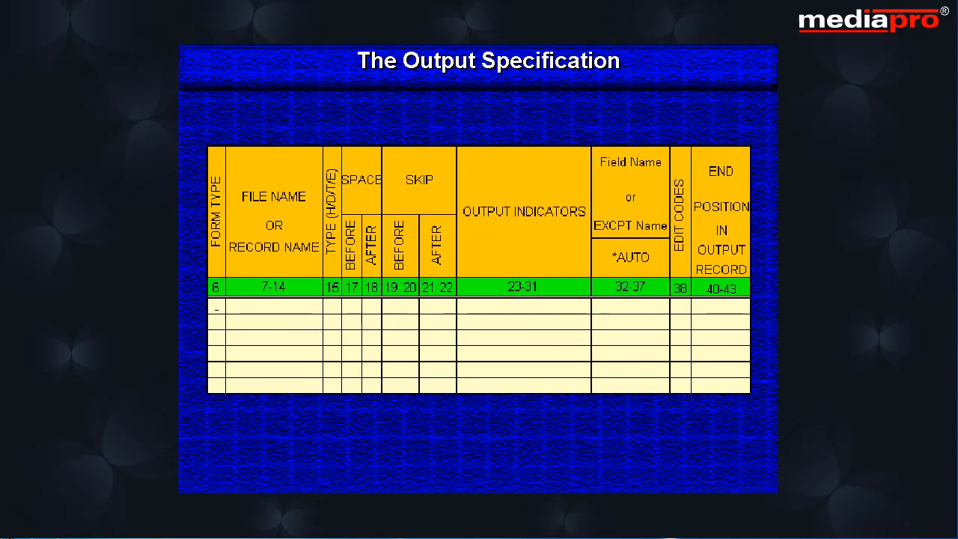
Begin the first Output Specification line with form type O.
left_click(216, 305)
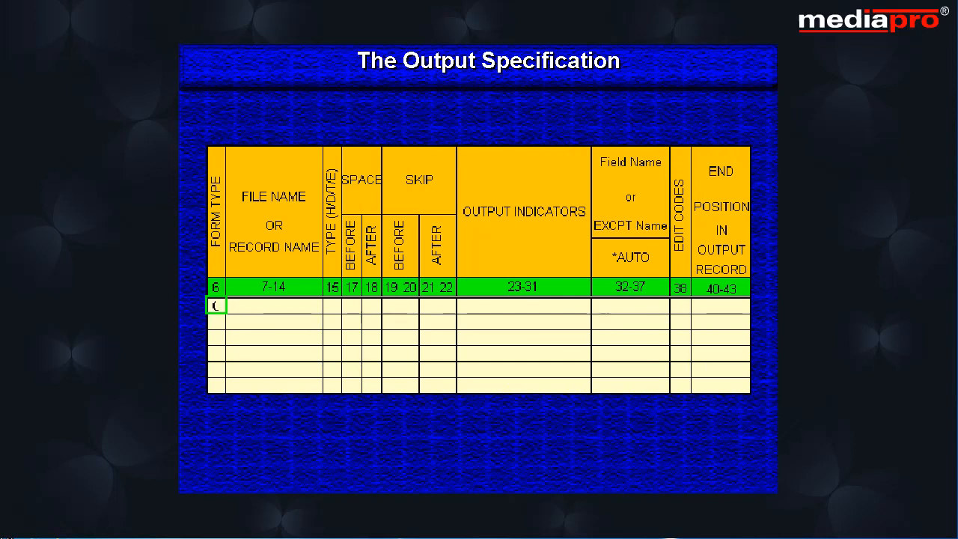
type("0")
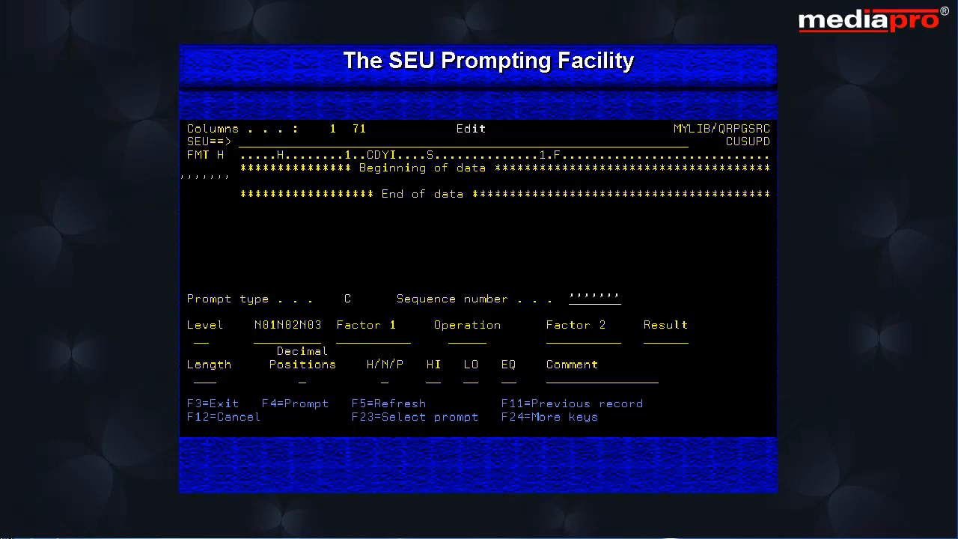
Highlight the C prompt type, add member CUSTADD to MYLIB/QRPGSRC and reach the Select Prompt list.
left_click(348, 298)
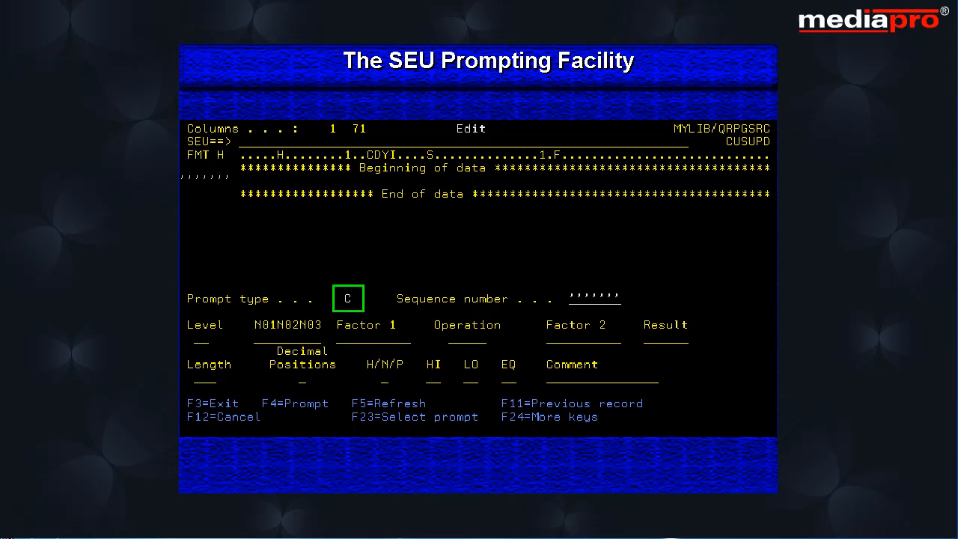
key("Enter")
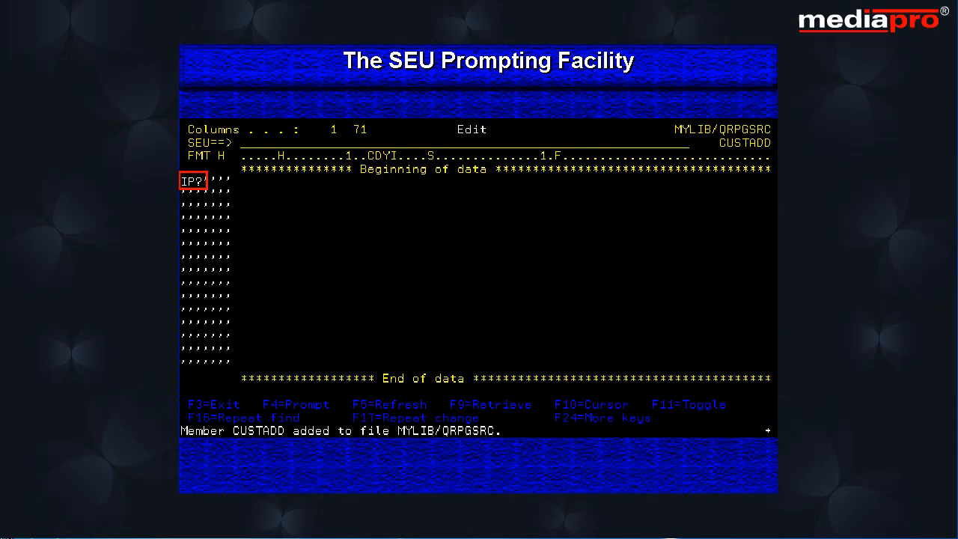
key("f4")
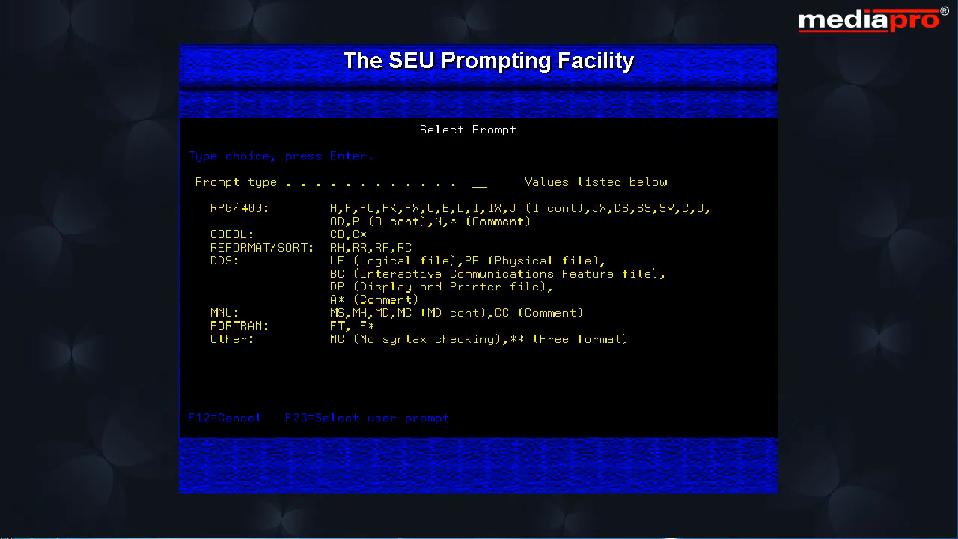